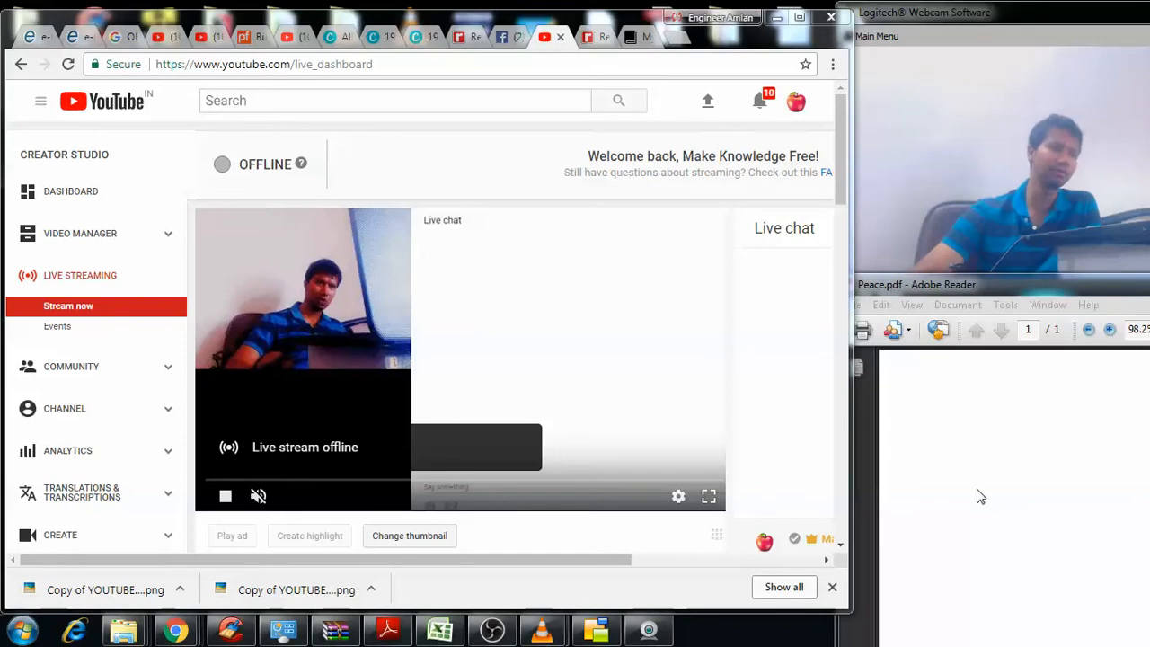
{"action": "mouse_move", "coordinate": [957, 496]}
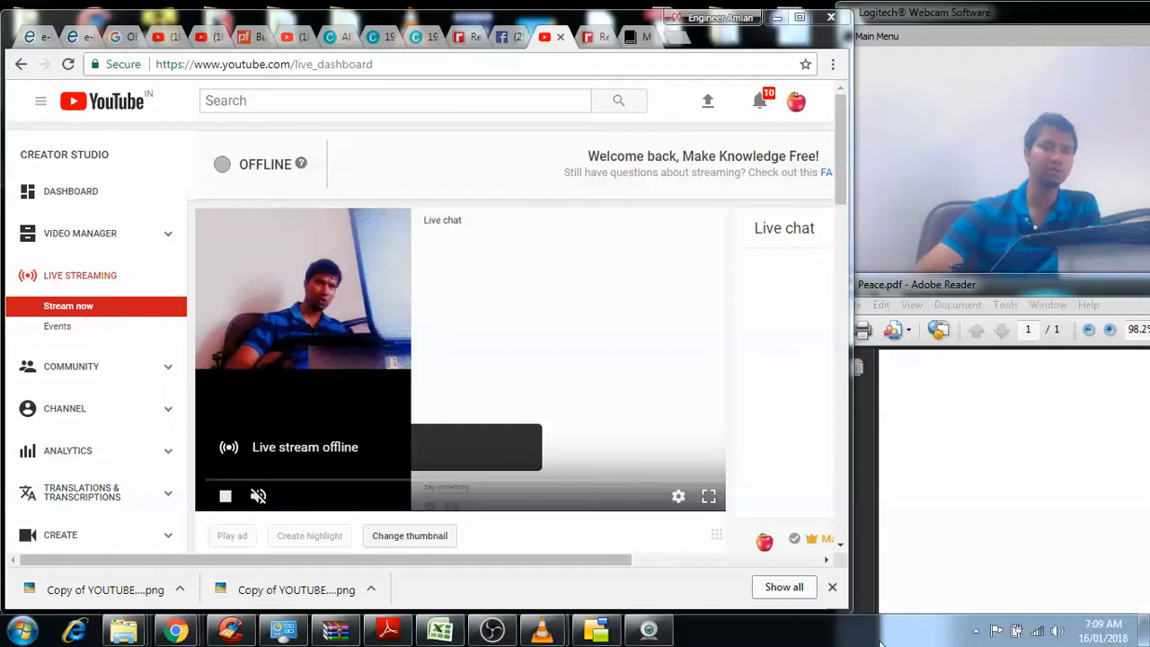
{"action": "mouse_move", "coordinate": [1059, 633]}
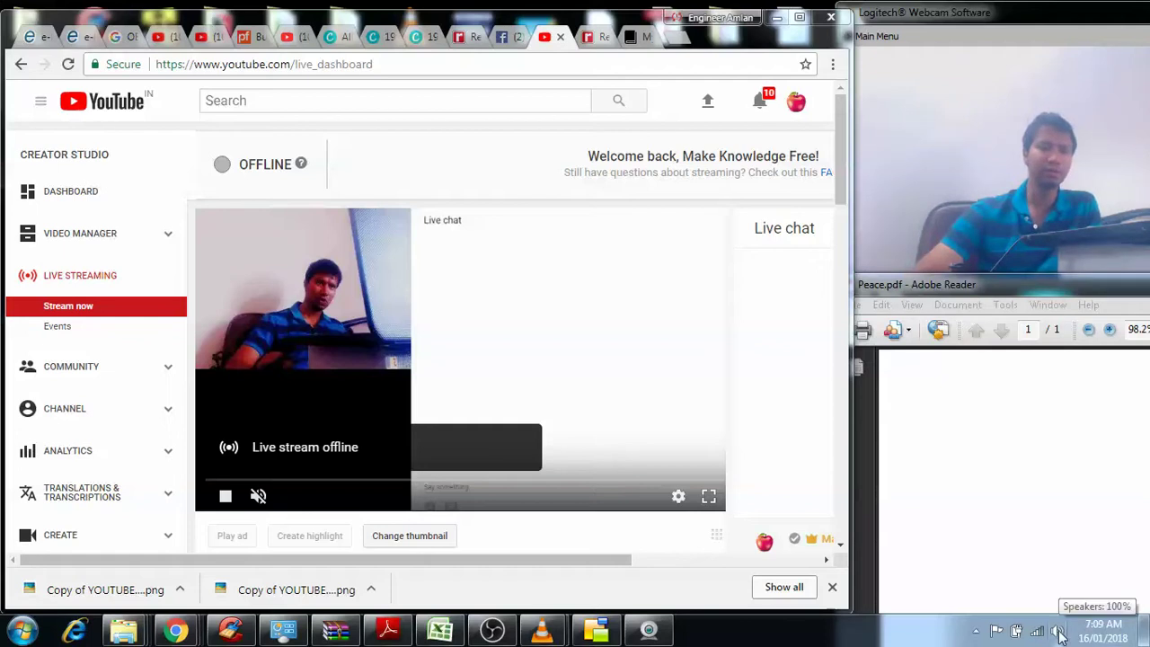
Step: Show the Recording devices list with the C920 webcam and internal microphones
{"action": "right_click", "coordinate": [1059, 633]}
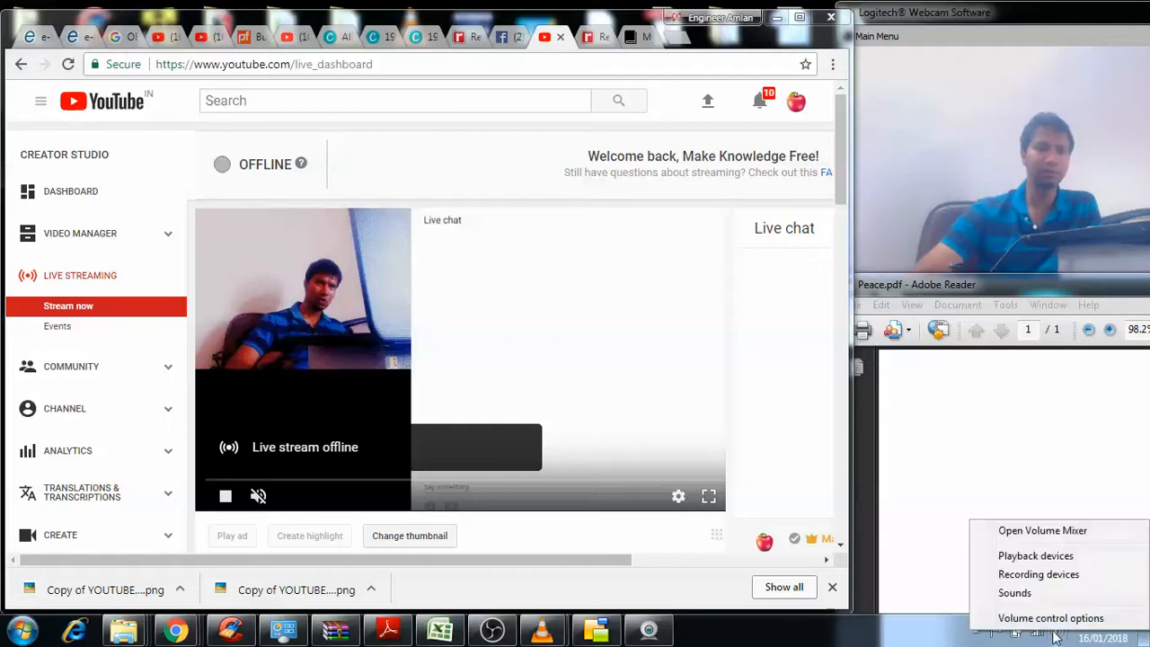
{"action": "left_click", "coordinate": [1039, 575]}
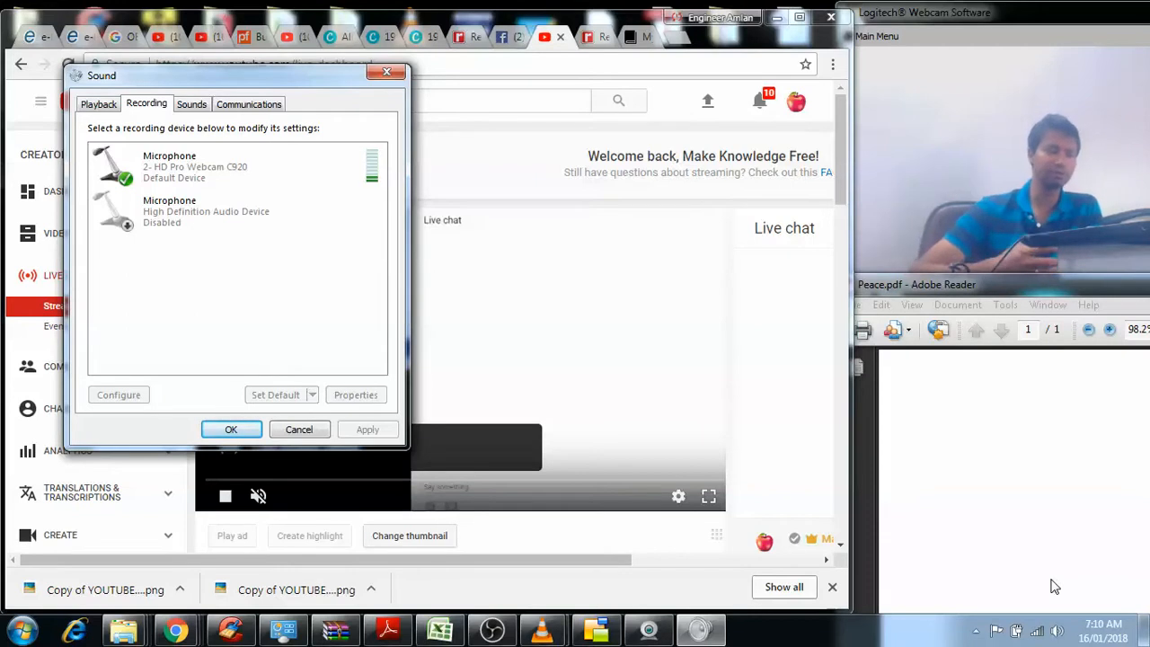
{"action": "mouse_move", "coordinate": [987, 539]}
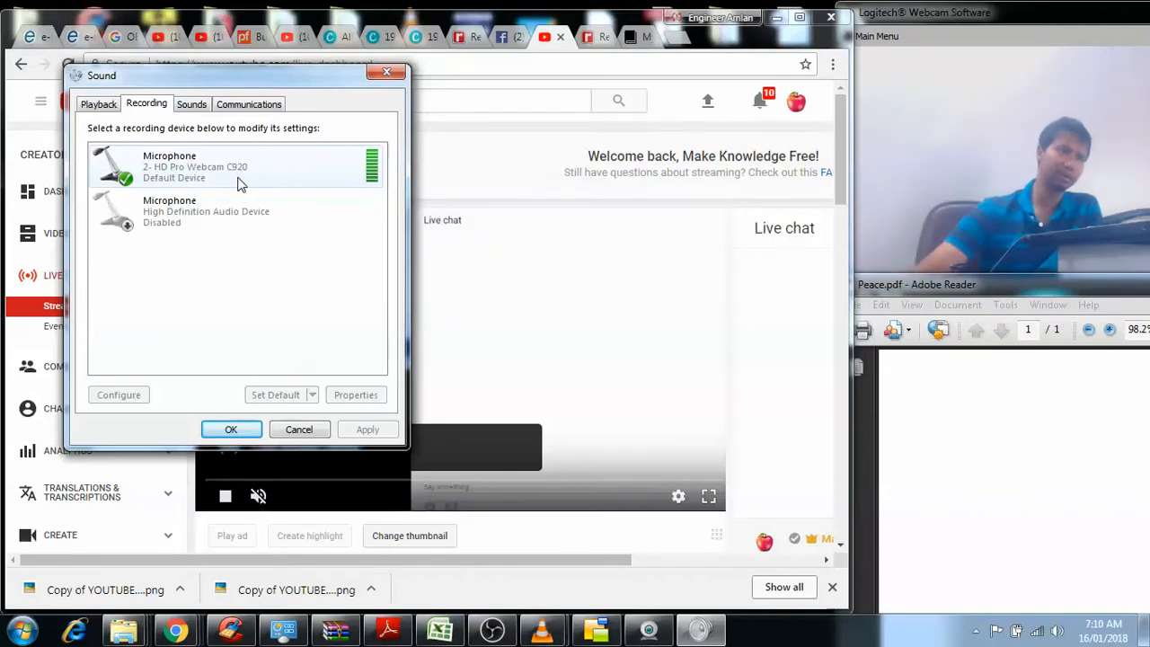
{"action": "mouse_move", "coordinate": [126, 272]}
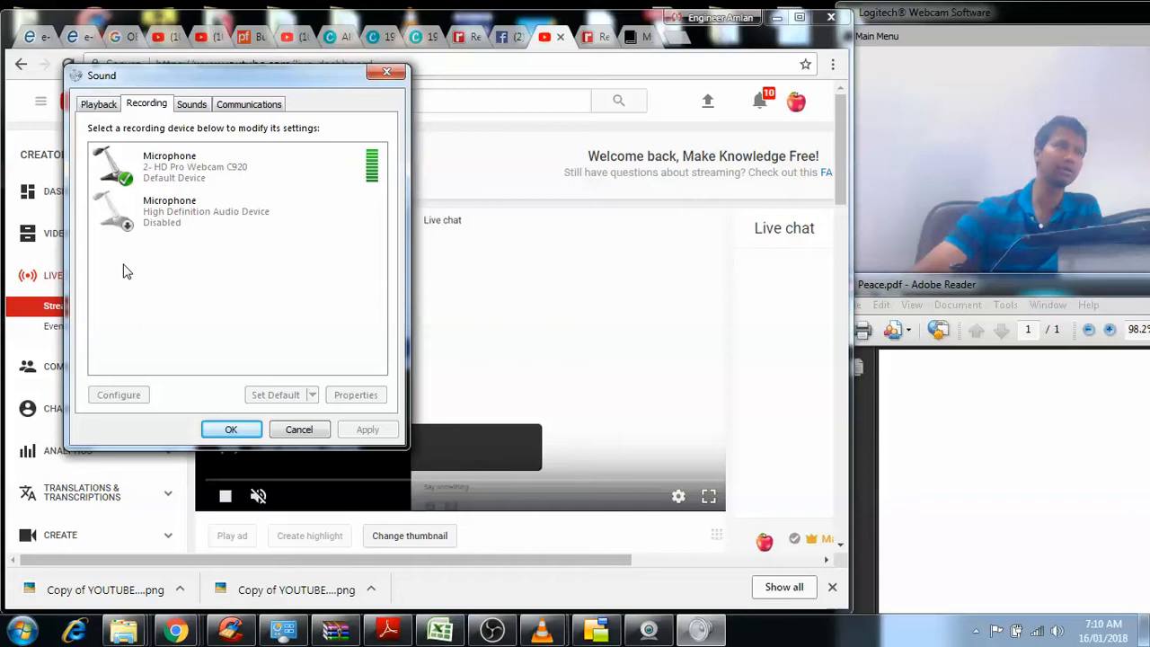
{"action": "left_click", "coordinate": [205, 212]}
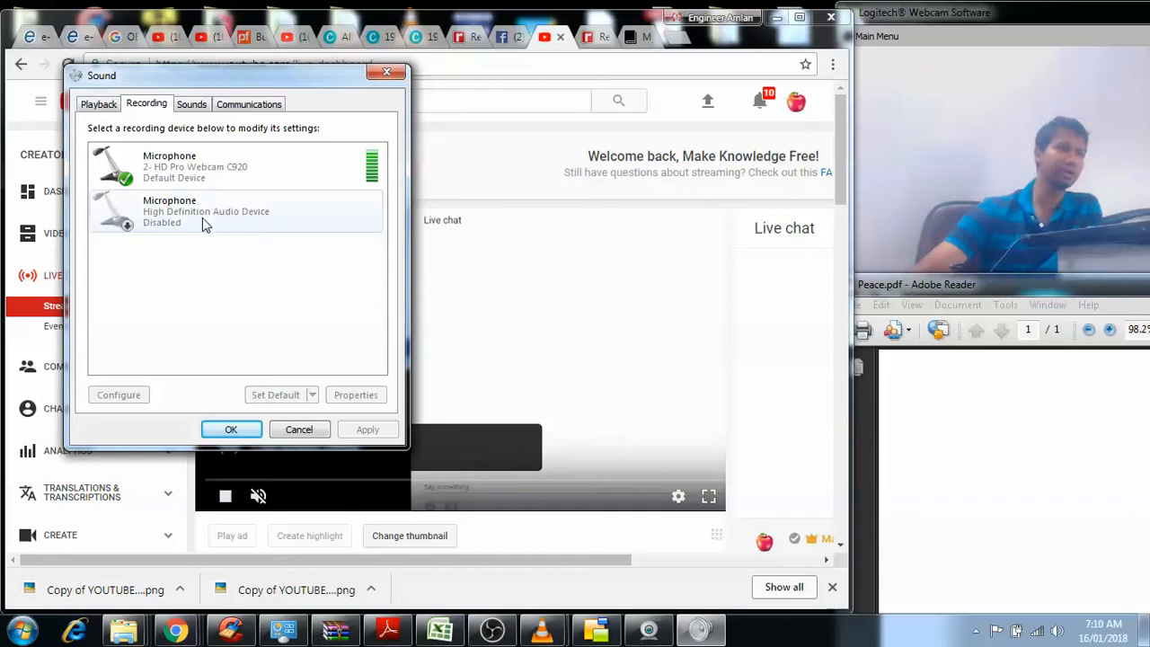
{"action": "left_click", "coordinate": [207, 213]}
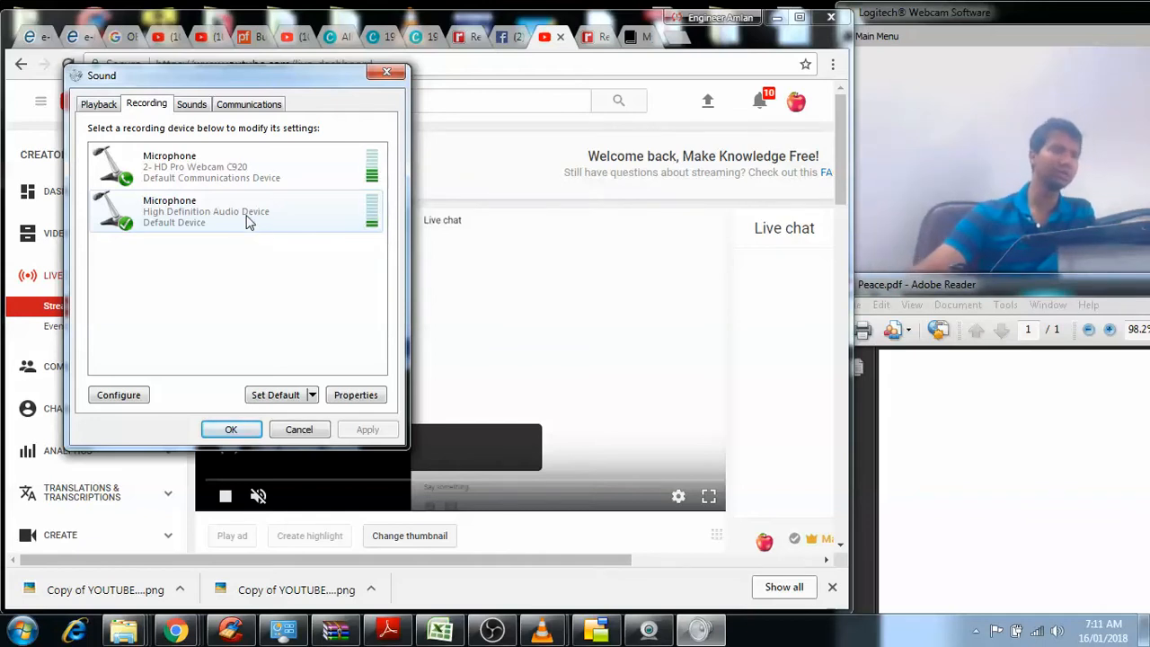
{"action": "right_click", "coordinate": [205, 212]}
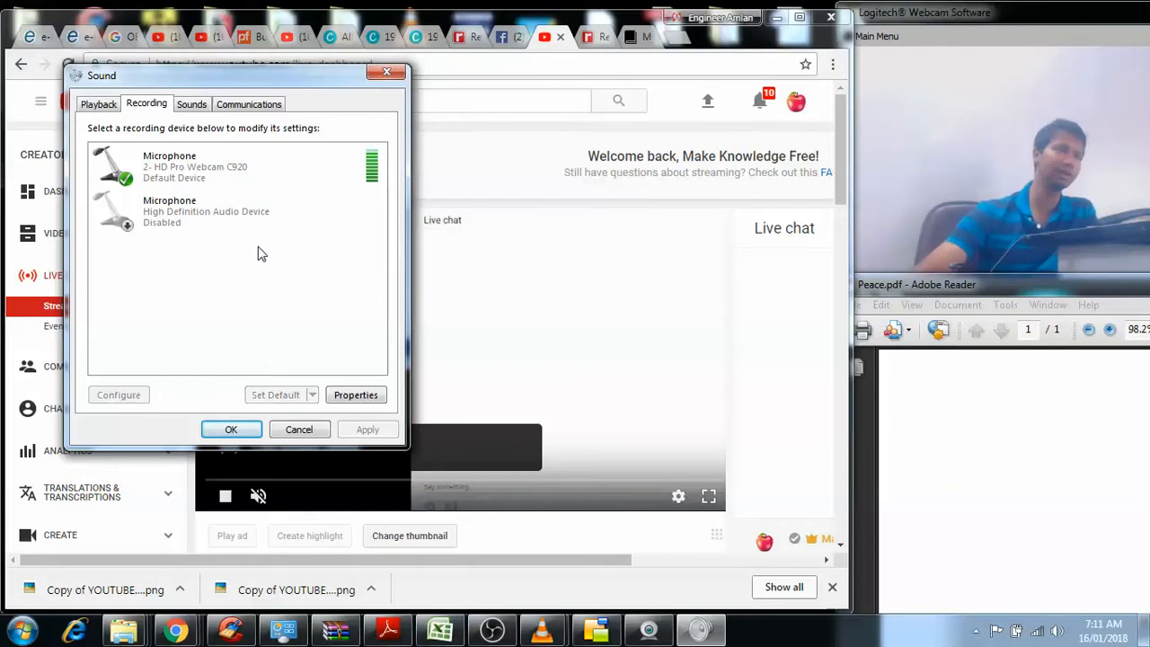
{"action": "mouse_move", "coordinate": [248, 248]}
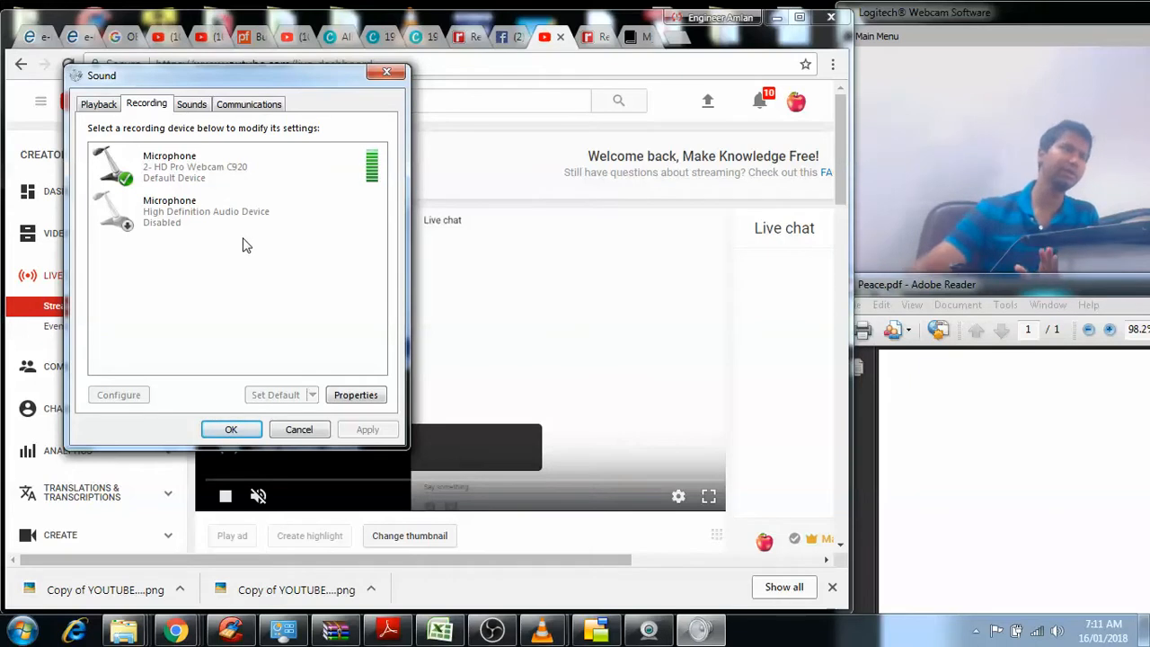
{"action": "left_click", "coordinate": [230, 428]}
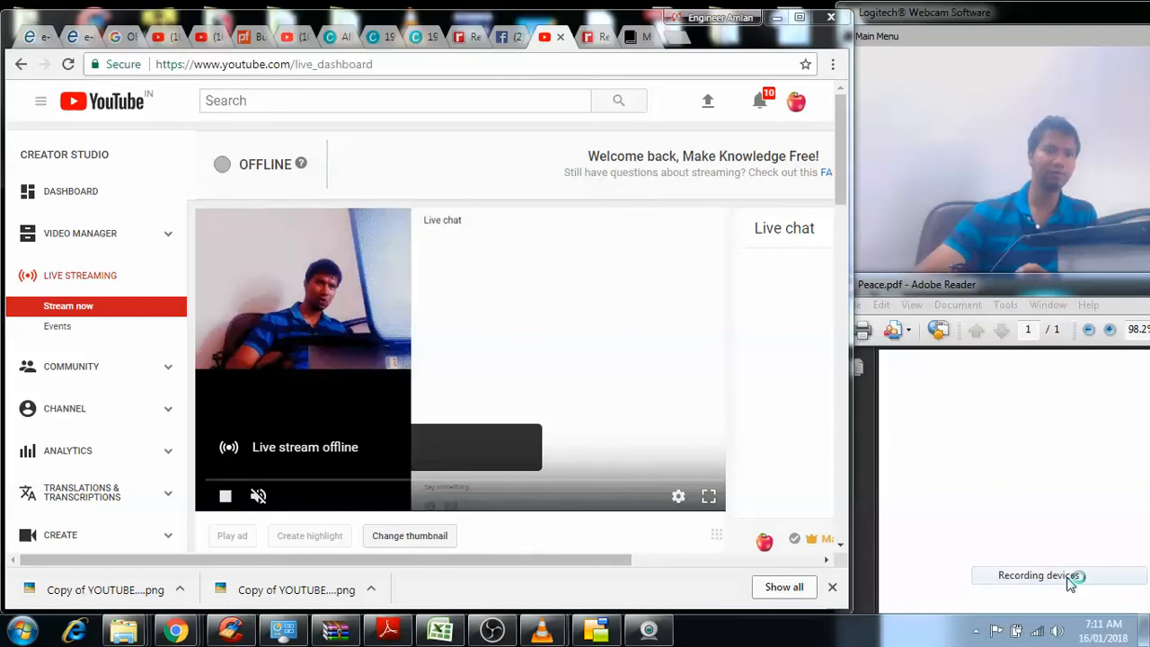
{"action": "left_click", "coordinate": [1039, 575]}
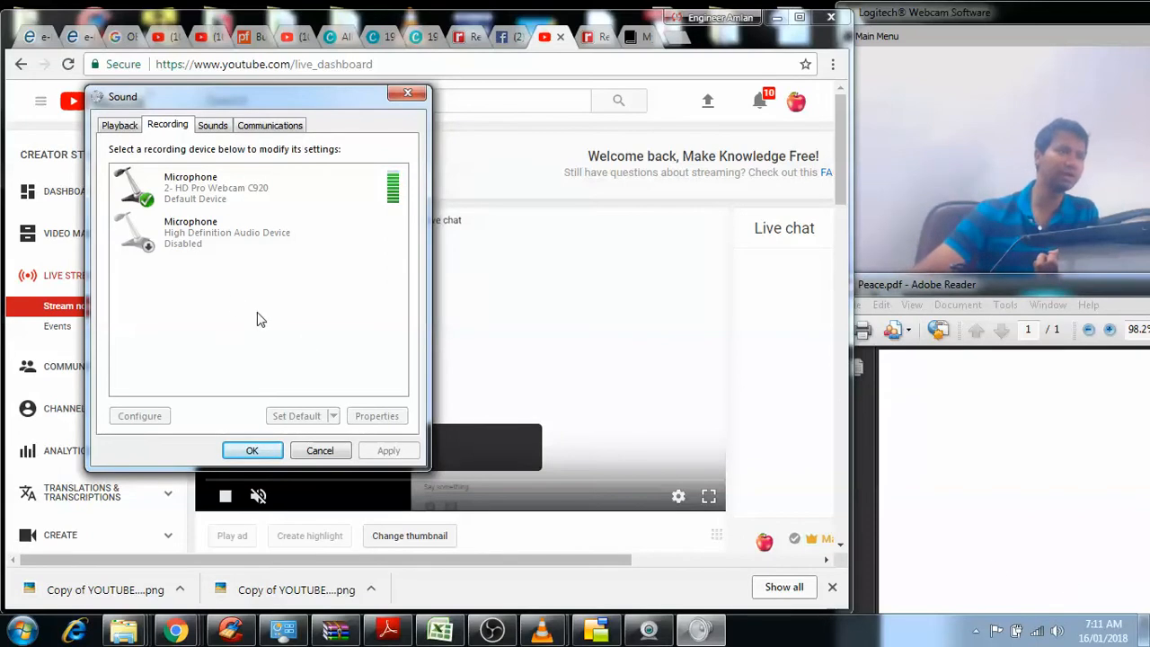
{"action": "left_click", "coordinate": [226, 232]}
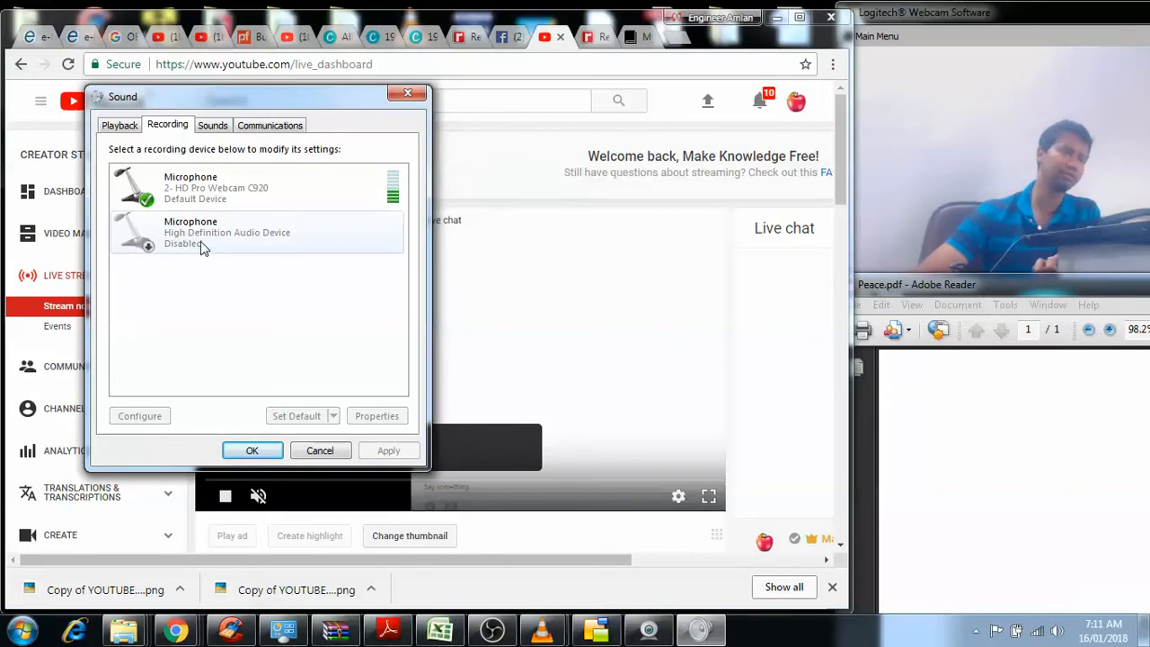